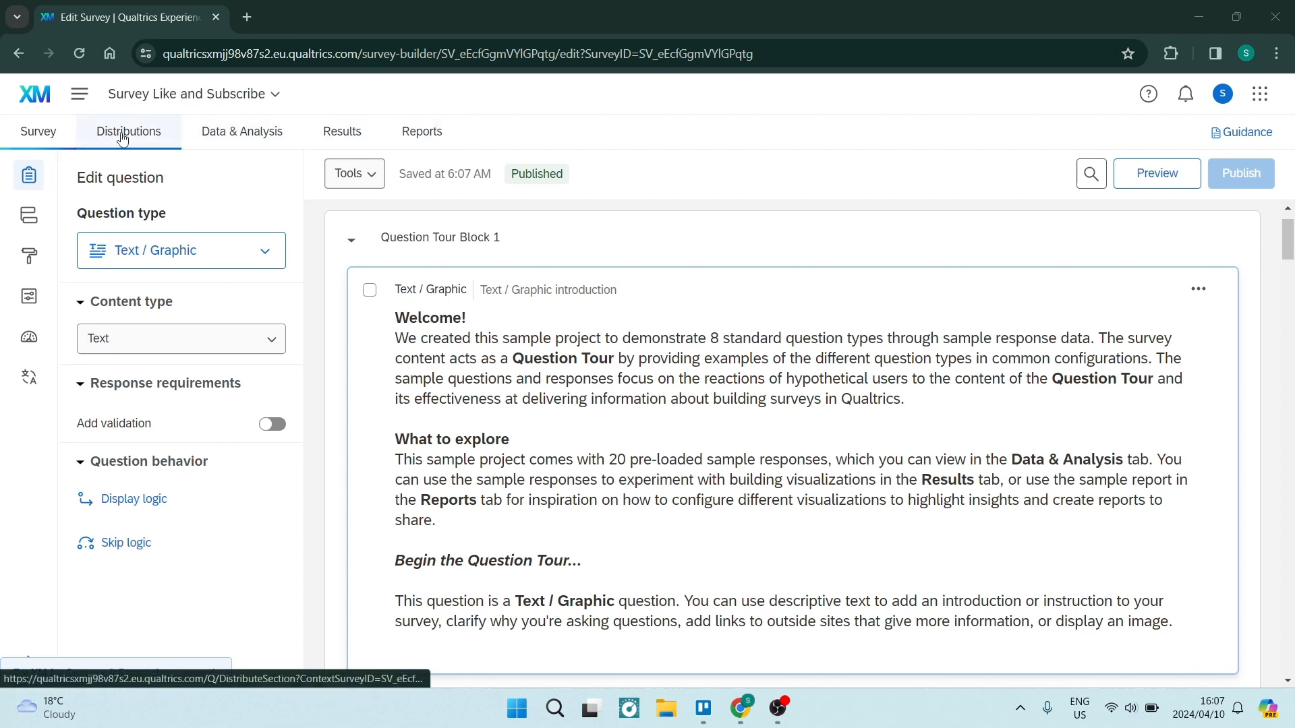
Step: Switch to the Distributions tab of the Survey Like and Subscribe survey
left_click(128, 132)
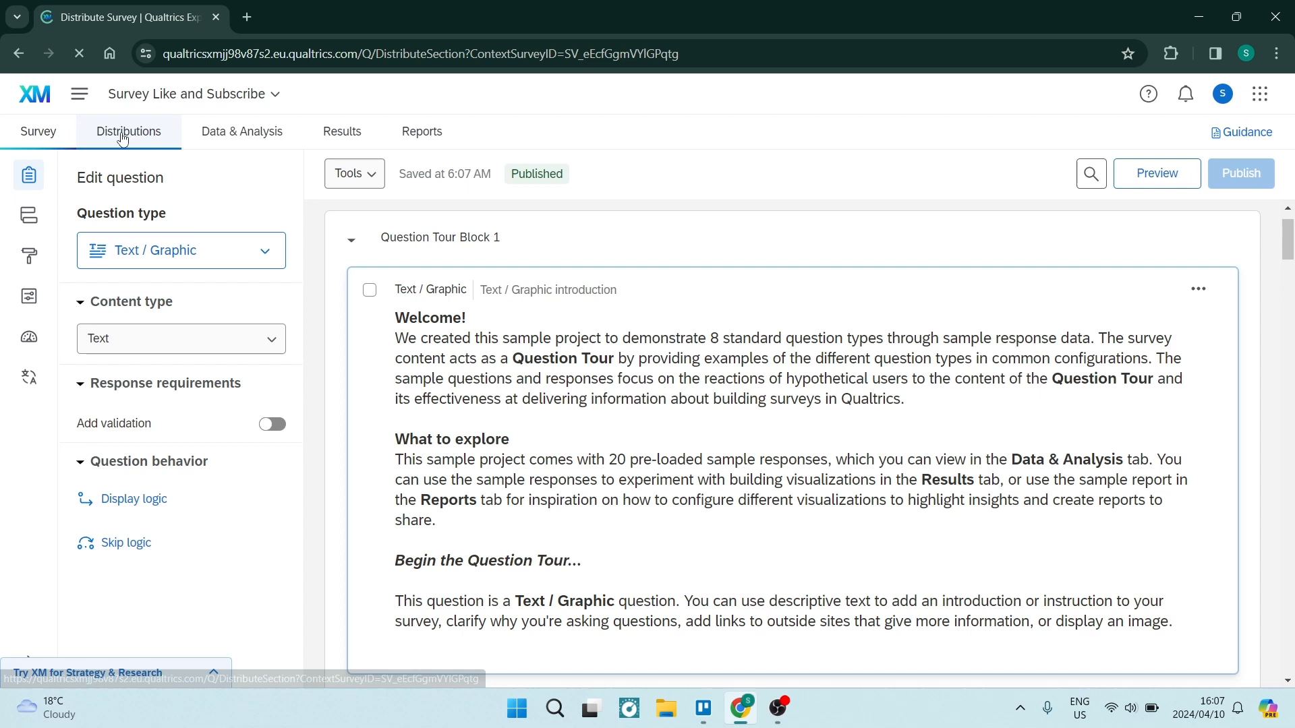
left_click(129, 132)
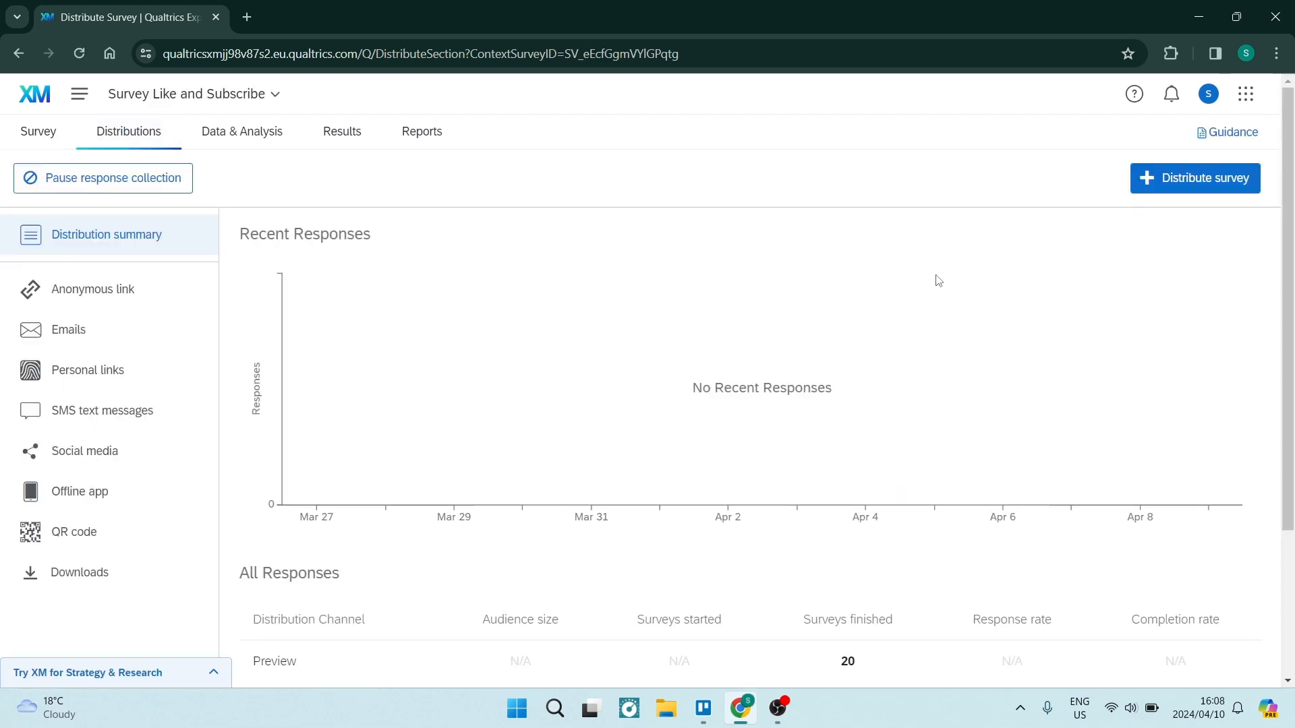
mouse_move(1180, 183)
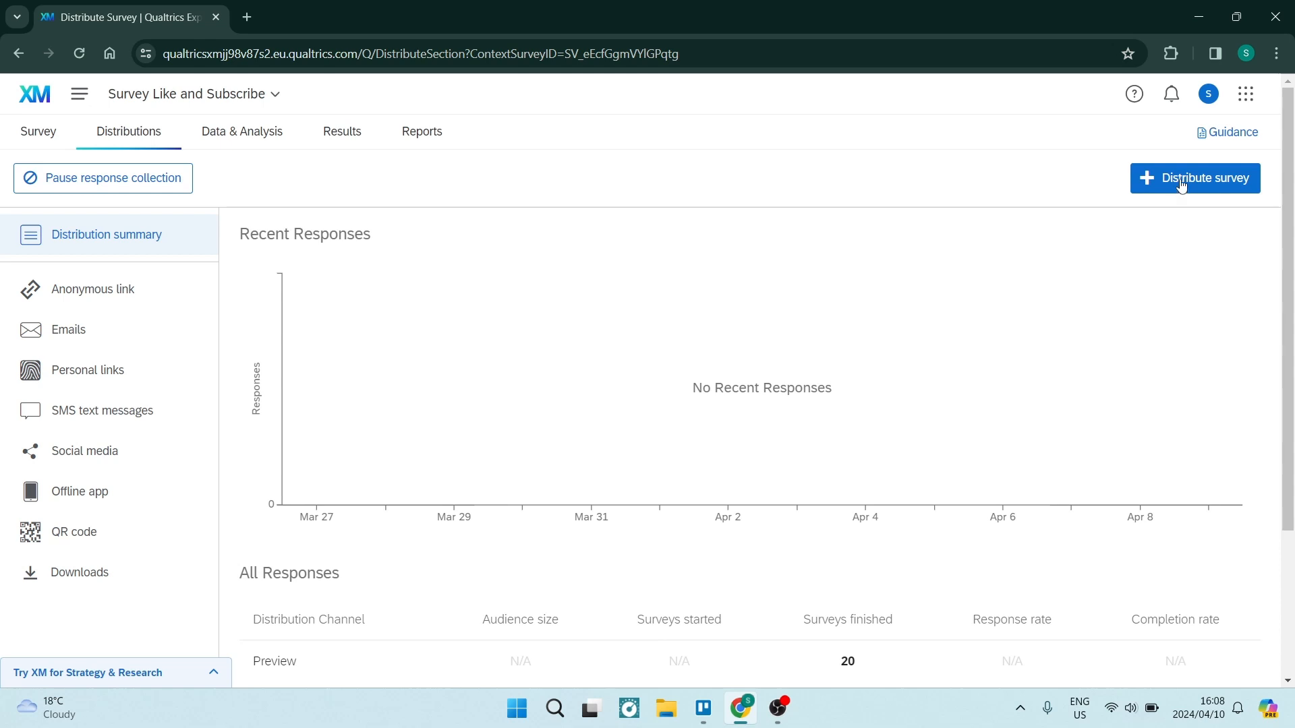
Step: Start distributing the survey and choose 'Get a single reusable link'
left_click(1193, 177)
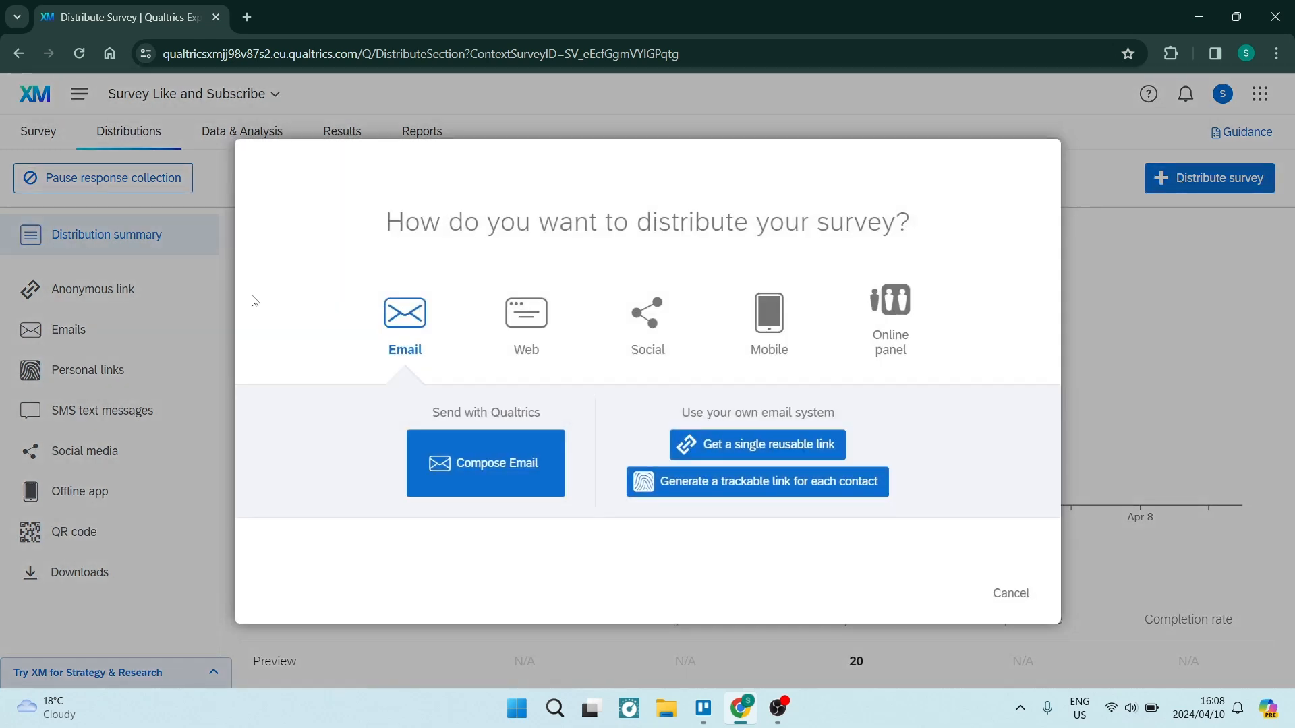
mouse_move(330, 332)
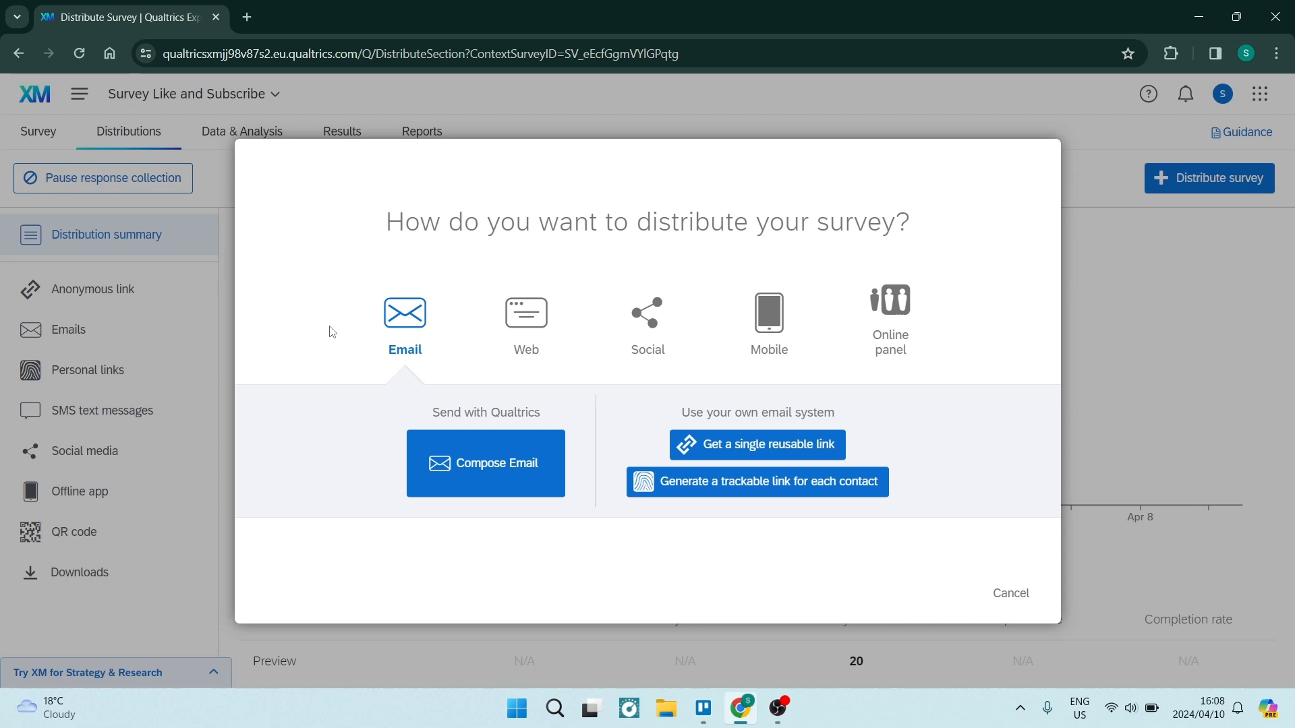
mouse_move(483, 324)
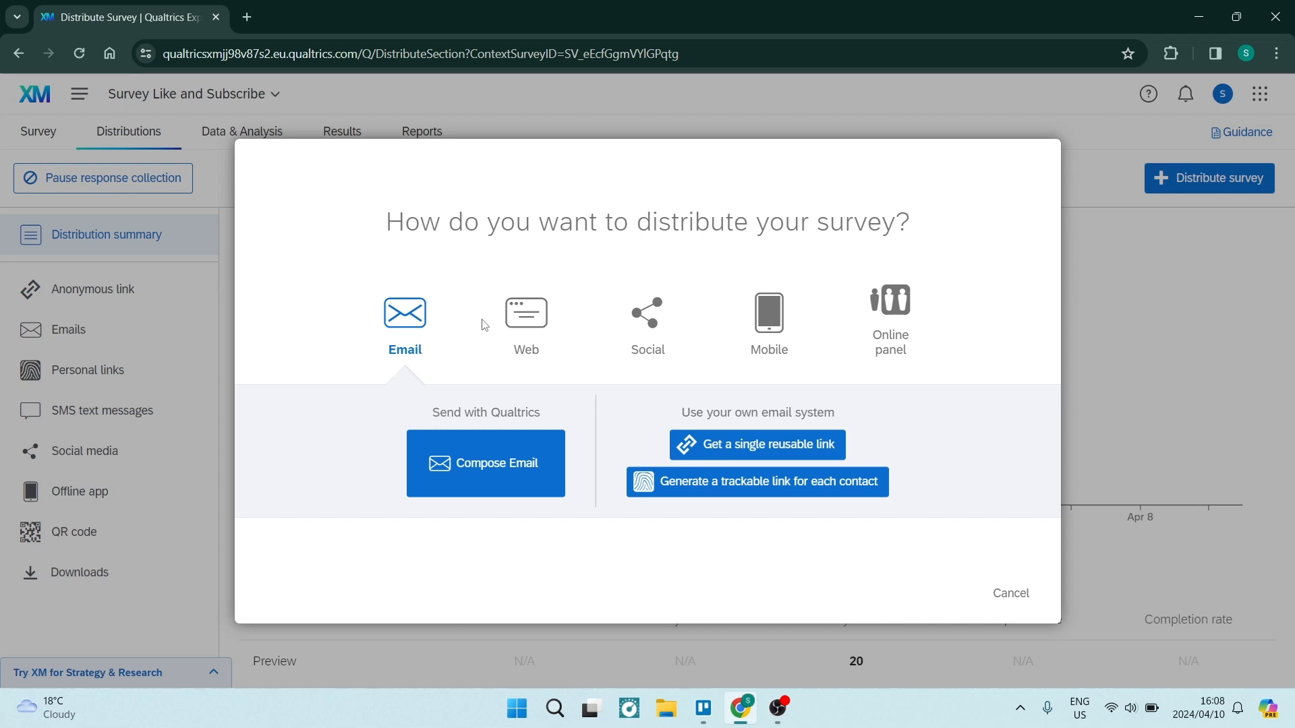
mouse_move(741, 376)
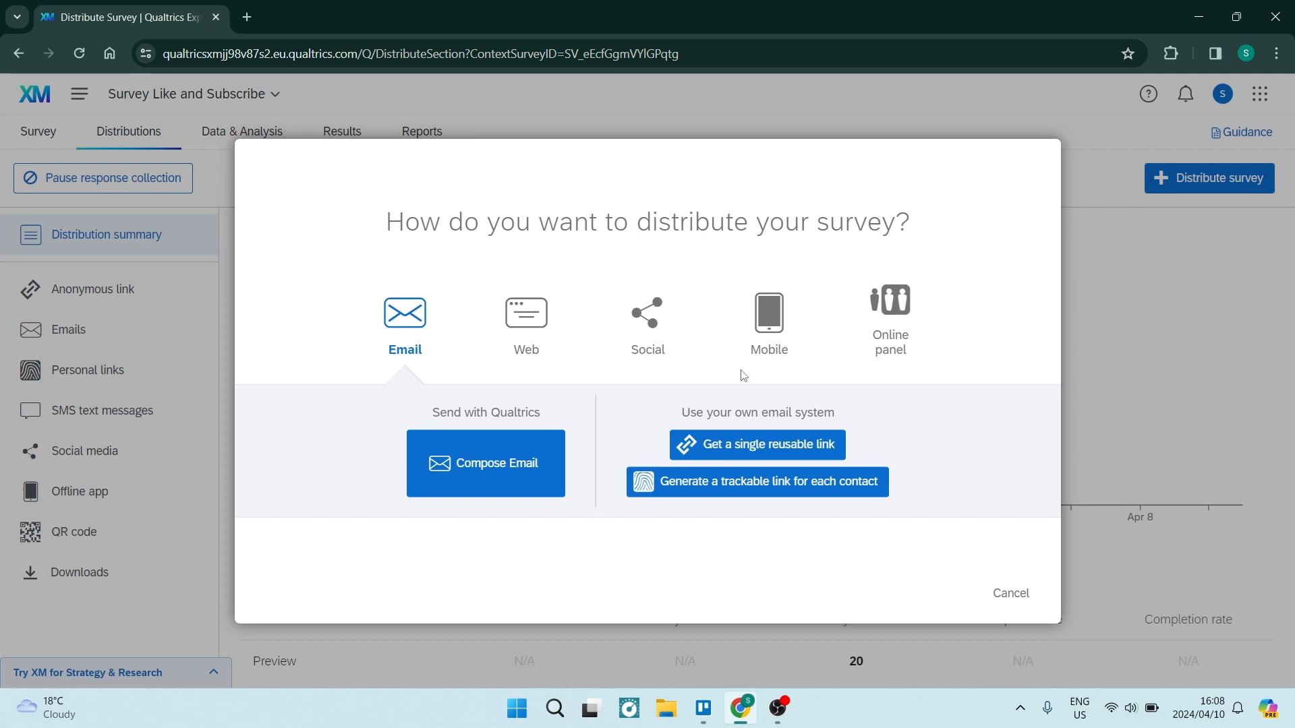
mouse_move(770, 470)
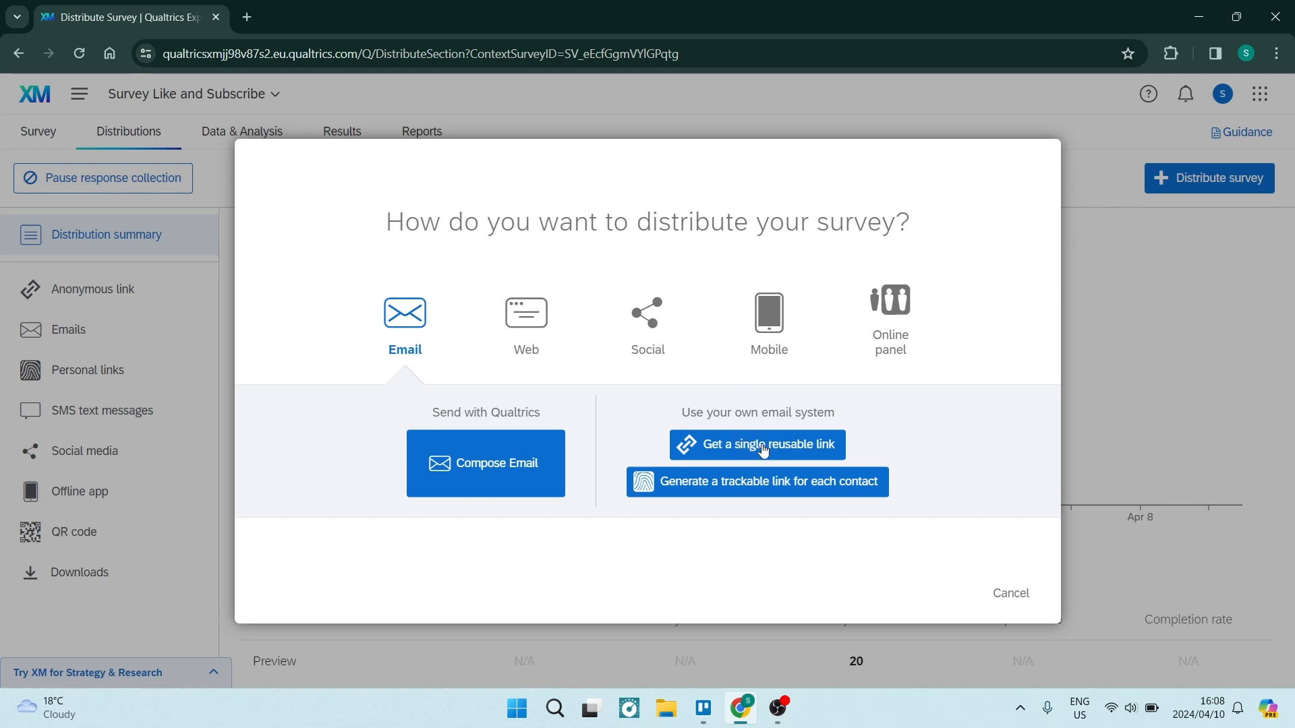
left_click(757, 445)
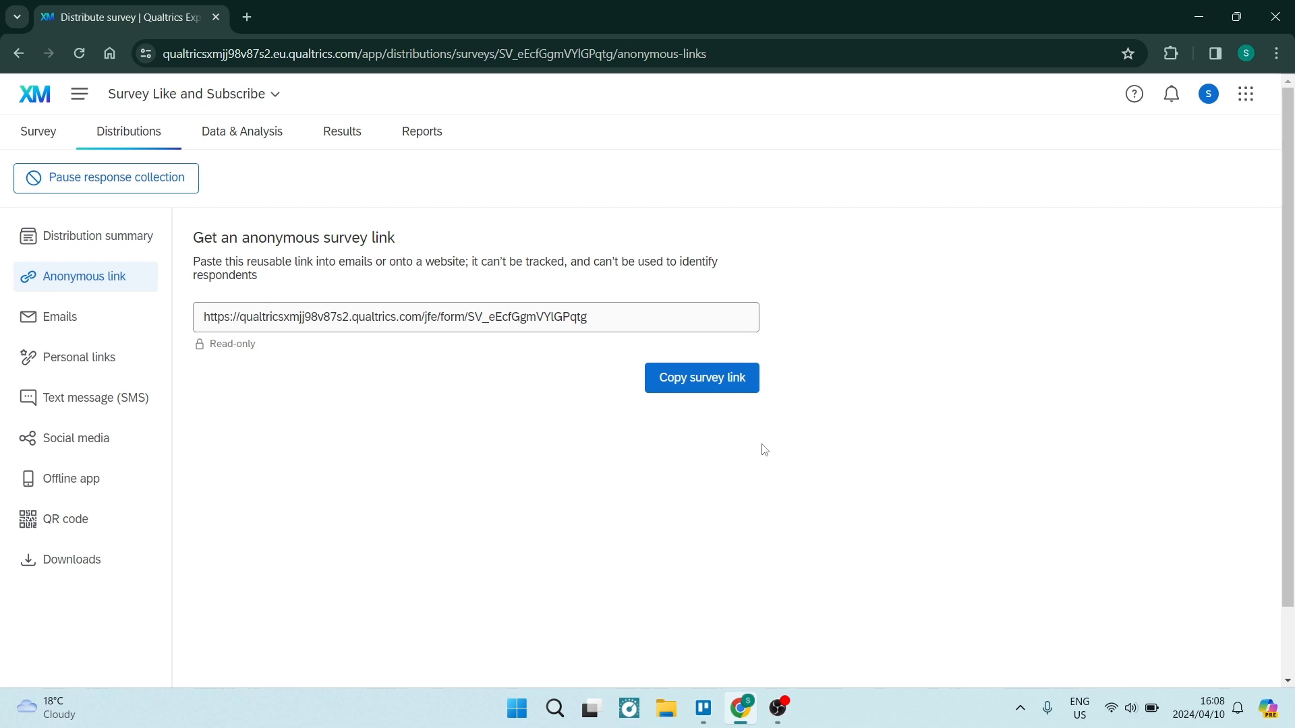
mouse_move(712, 445)
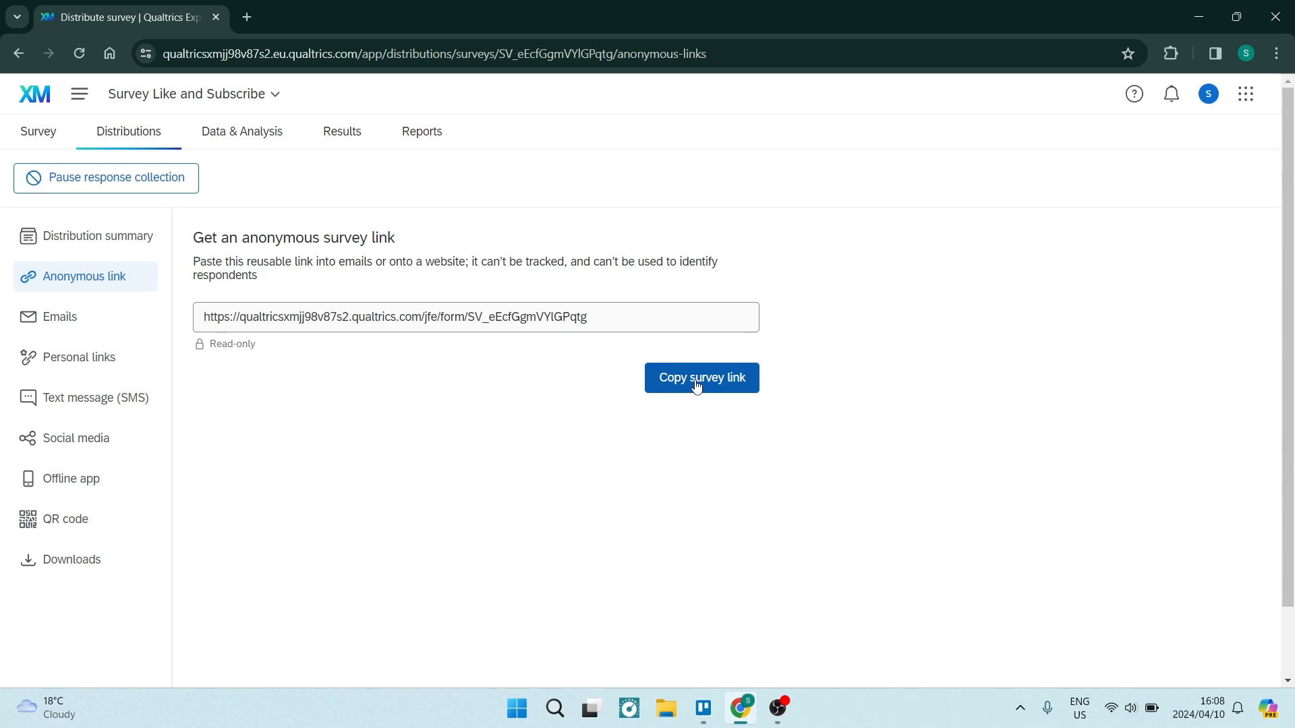
Step: Copy the anonymous reusable survey link to the clipboard
left_click(700, 378)
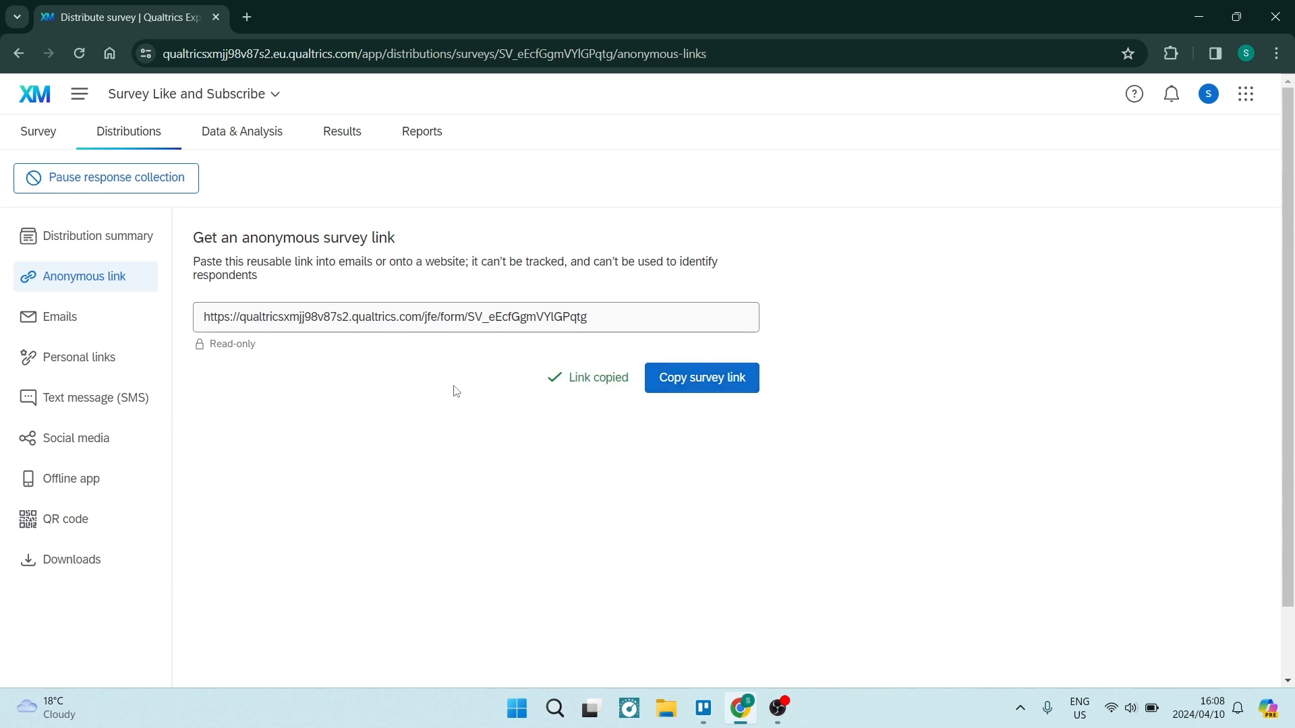